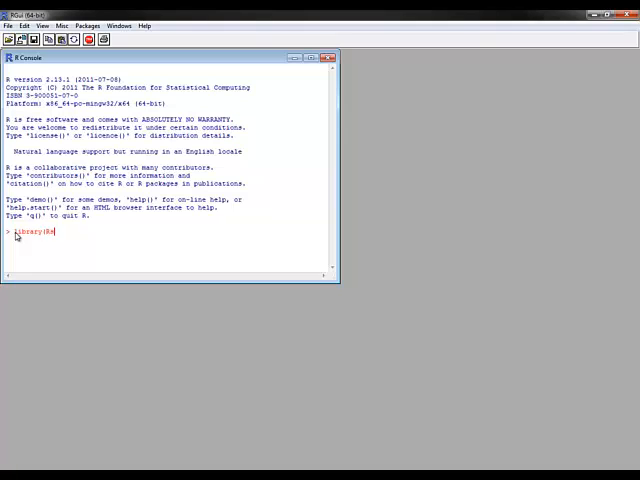
# - Load the Rserve package and launch the Rserve server from the R console
pyautogui.press('Return')
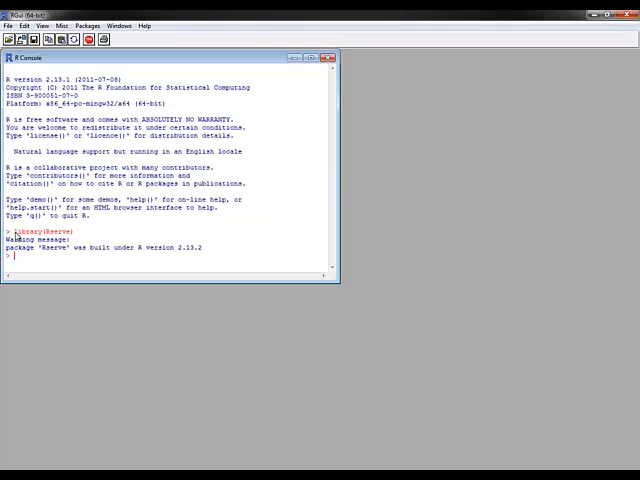
pyautogui.write('Rserve')
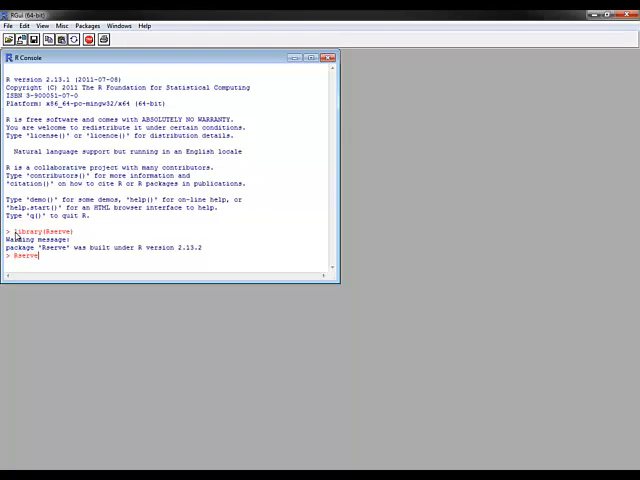
pyautogui.press('Return')
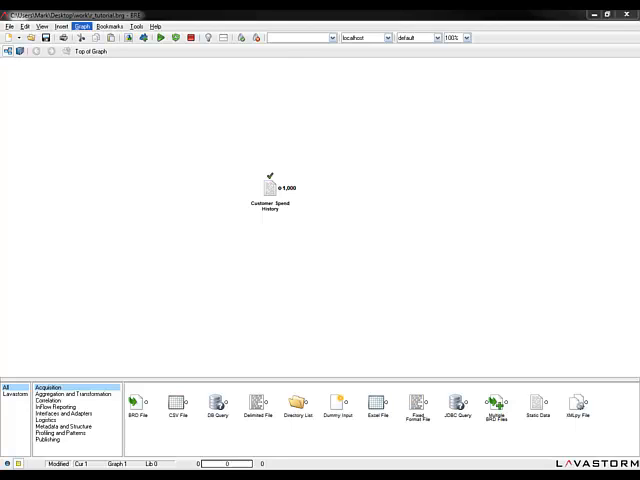
# - Show the Interfaces and Adapters node category, which contains the R node, via the Graph menu
pyautogui.click(80, 26)
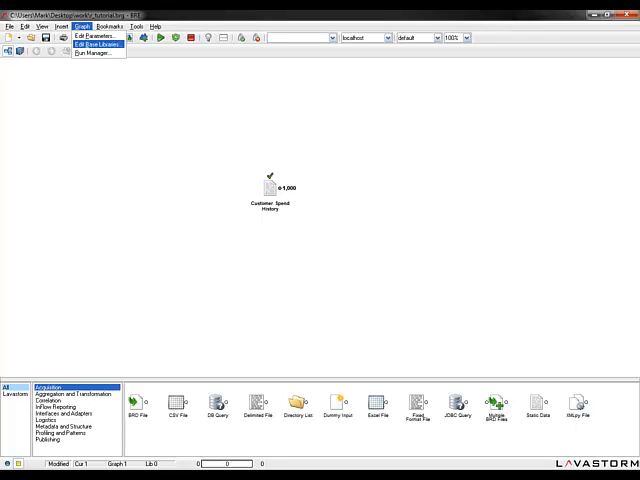
pyautogui.click(92, 44)
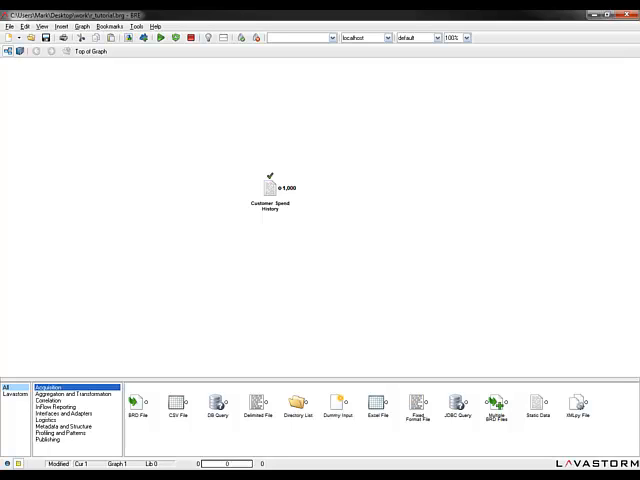
pyautogui.click(68, 412)
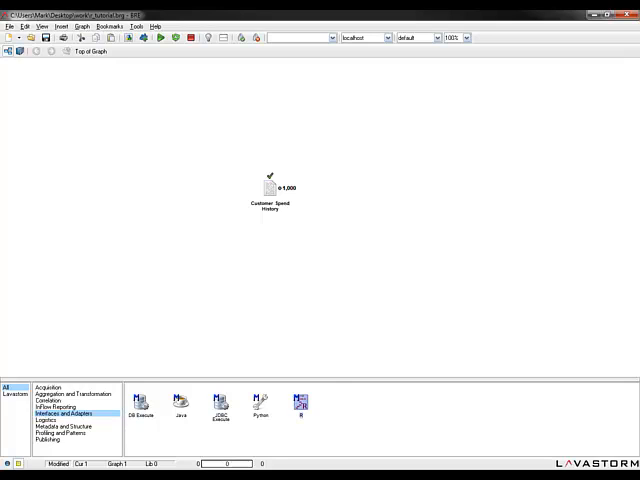
# - Drop an R node onto the canvas beside the Customer Spend History node
pyautogui.moveTo(300, 402); pyautogui.dragTo(380, 190)
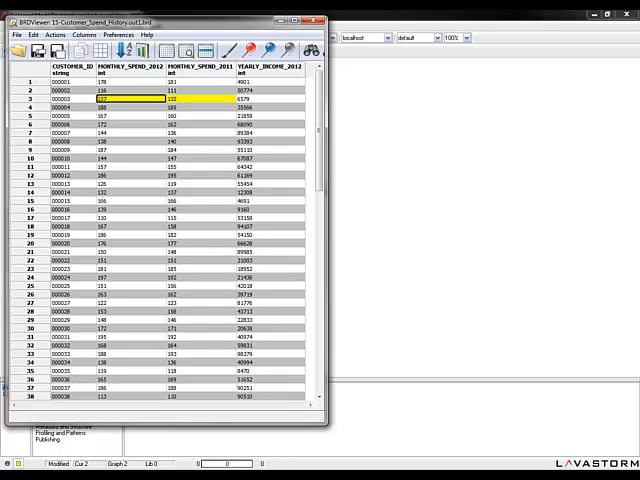
# - Close the Customer Spend History data viewer after checking the spend and income columns
pyautogui.click(270, 132)
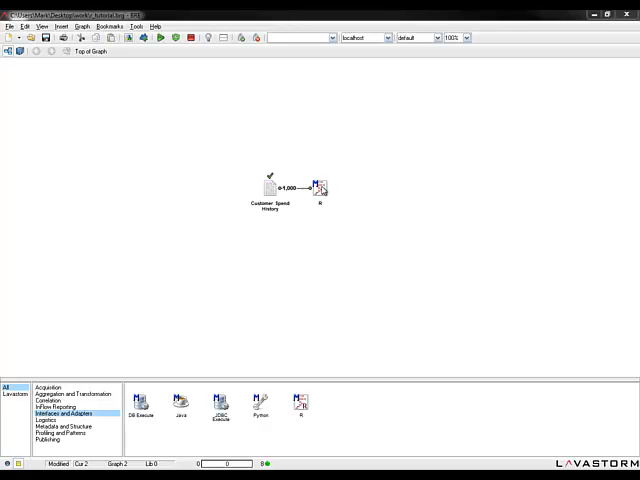
# - Bring up the R node's Node Editor and place the cursor in the RScript field
pyautogui.doubleClick(318, 188)
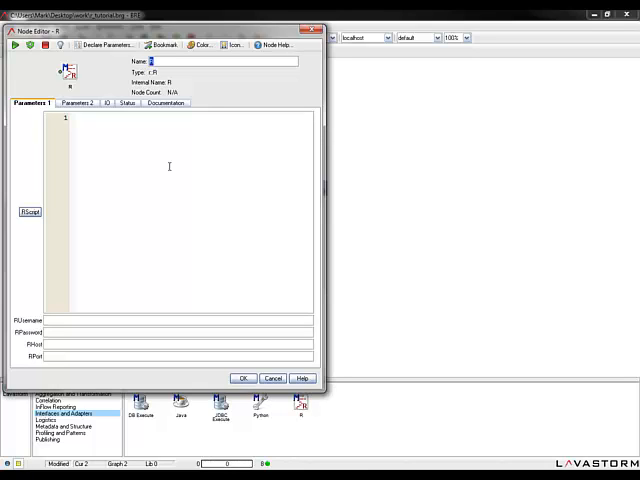
pyautogui.moveTo(84, 316)
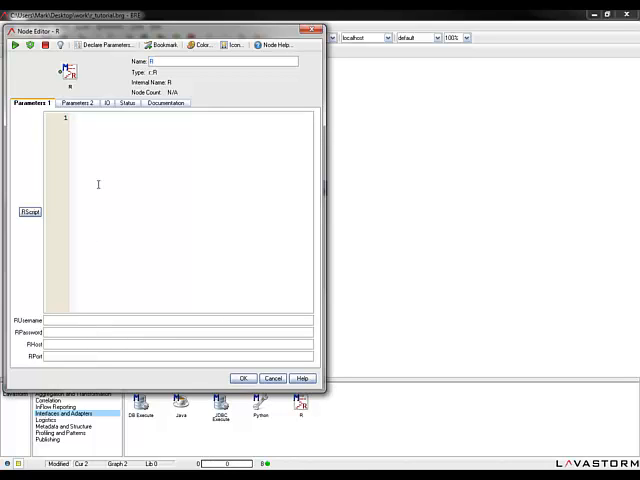
pyautogui.click(84, 118)
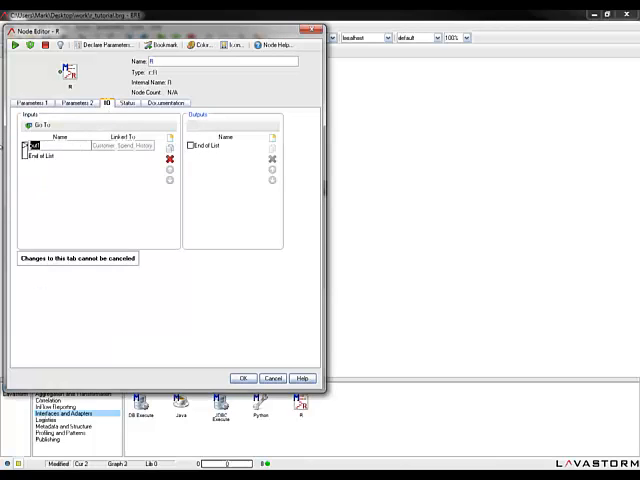
# - Name the input pin myInput, then return to the Parameters 1 script view
pyautogui.write('myInput')
pyautogui.write('myOutput')
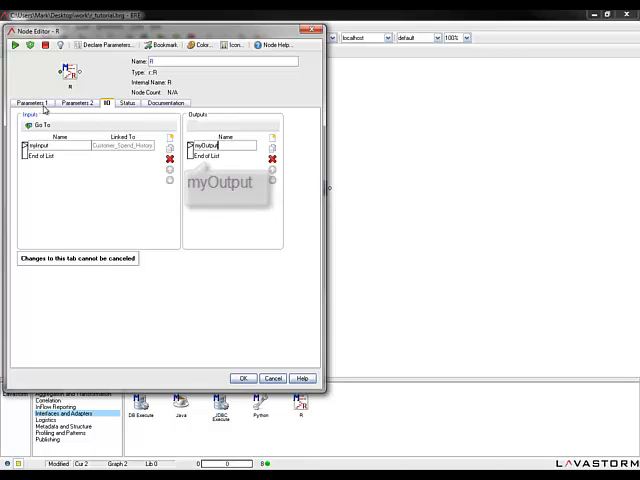
pyautogui.click(30, 104)
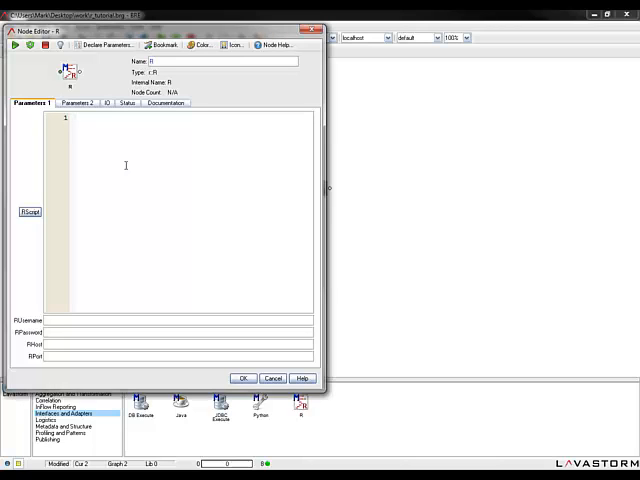
# - Write the script lines myFrame<-myInput and myOutput<-myFrame in the RScript field
pyautogui.click(76, 118)
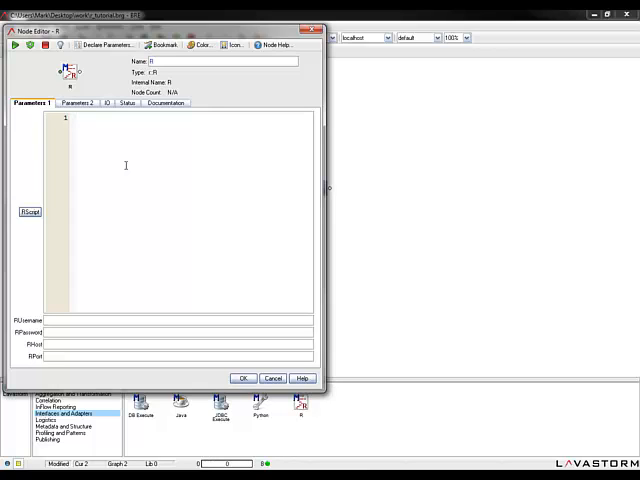
pyautogui.click(76, 116)
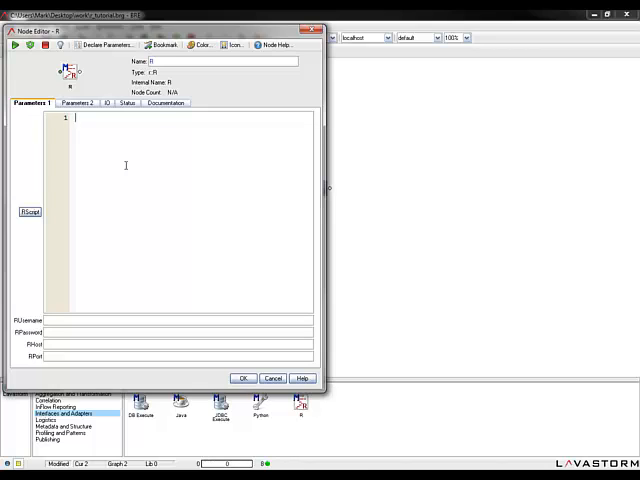
pyautogui.write('myFrame<-myInput')
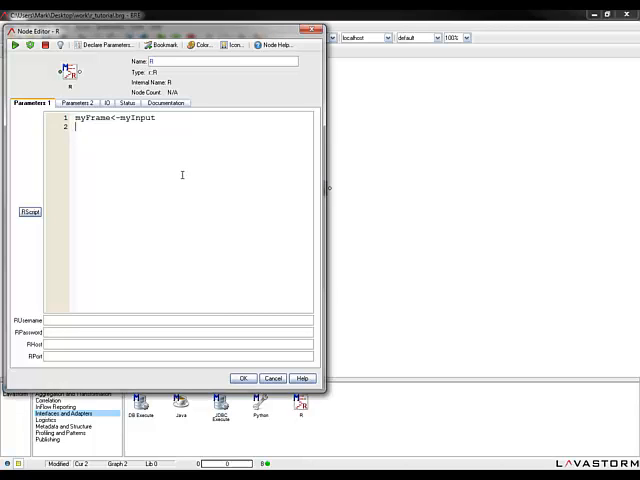
pyautogui.write('myOutput<-myFrame')
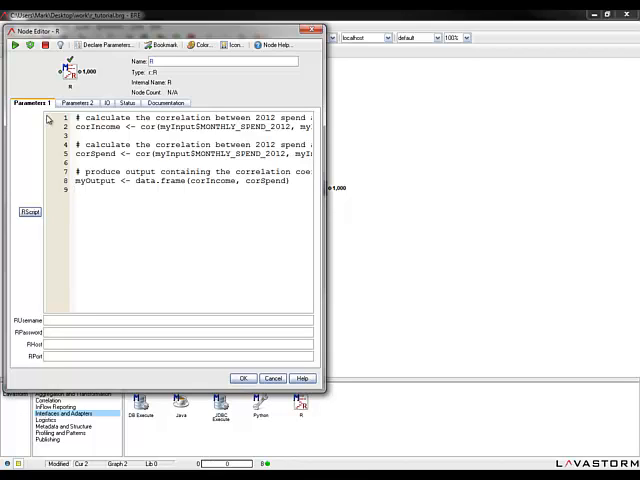
pyautogui.moveTo(320, 218)
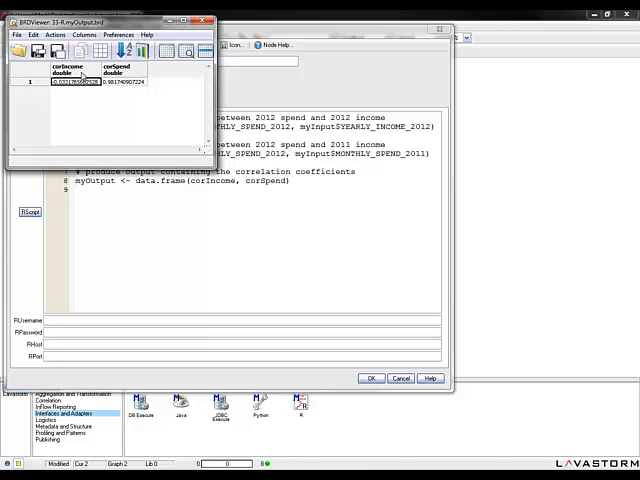
pyautogui.moveTo(80, 82)
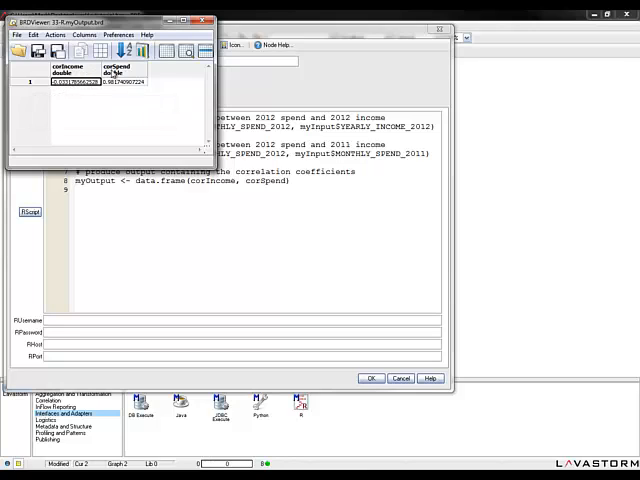
pyautogui.moveTo(112, 82)
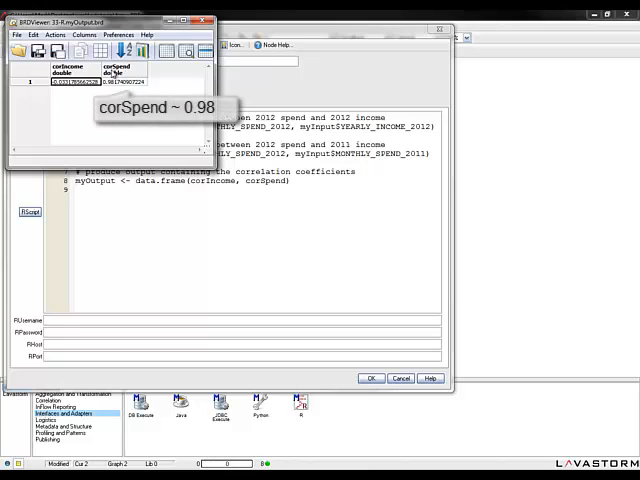